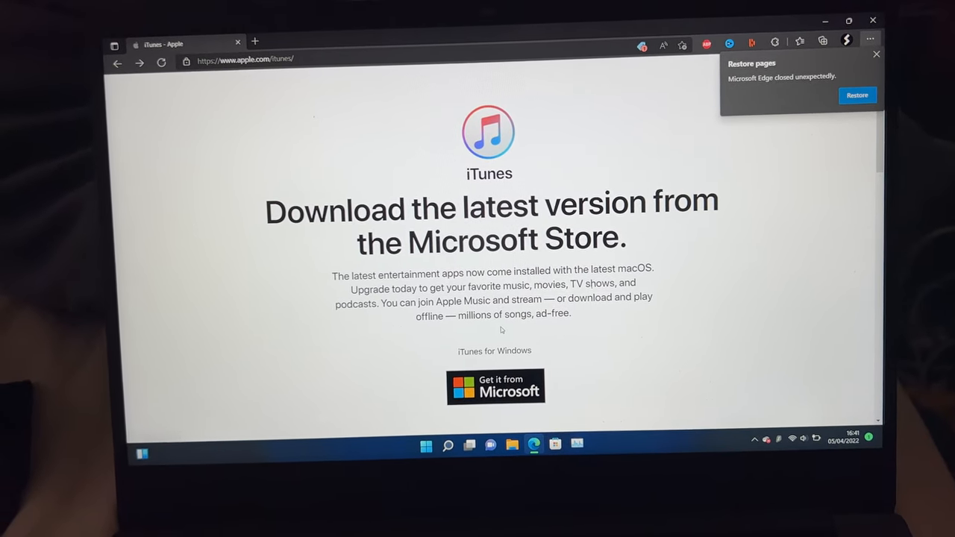
- Scroll the Apple iTunes page to the 64-bit iTunes for Windows download
{"action": "scroll", "scroll_direction": "down", "scroll_amount": 3}
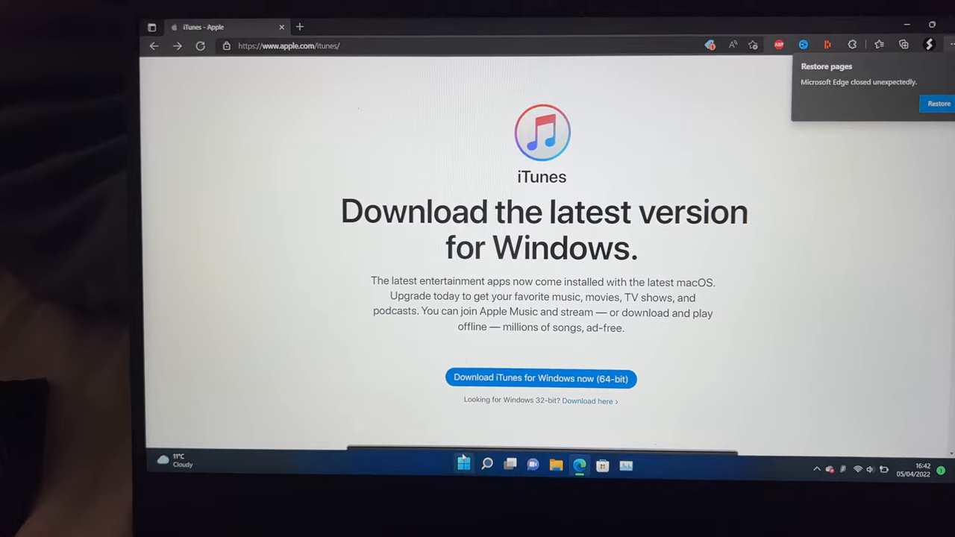
{"action": "left_click", "coordinate": [463, 464]}
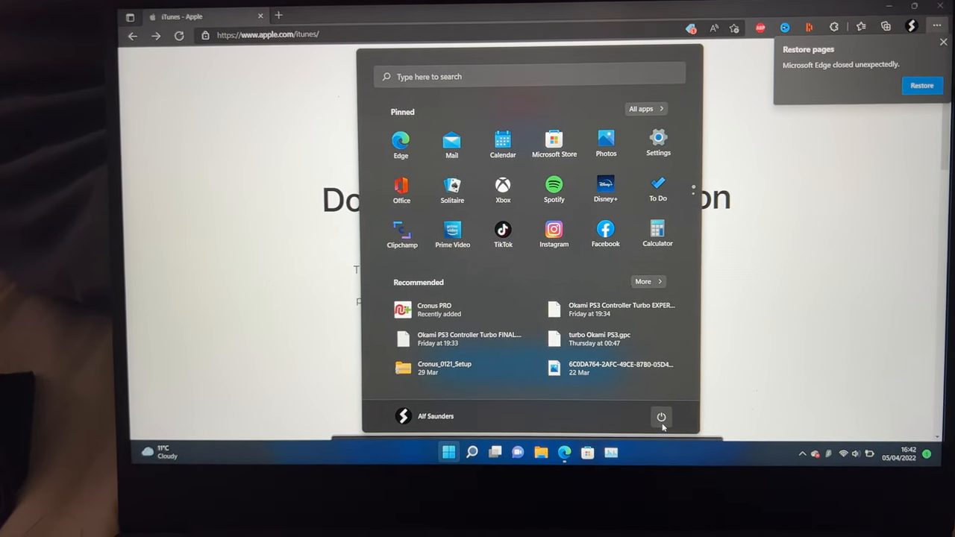
- Dismiss the Start menu to reveal the Windows desktop
{"action": "left_click", "coordinate": [662, 417]}
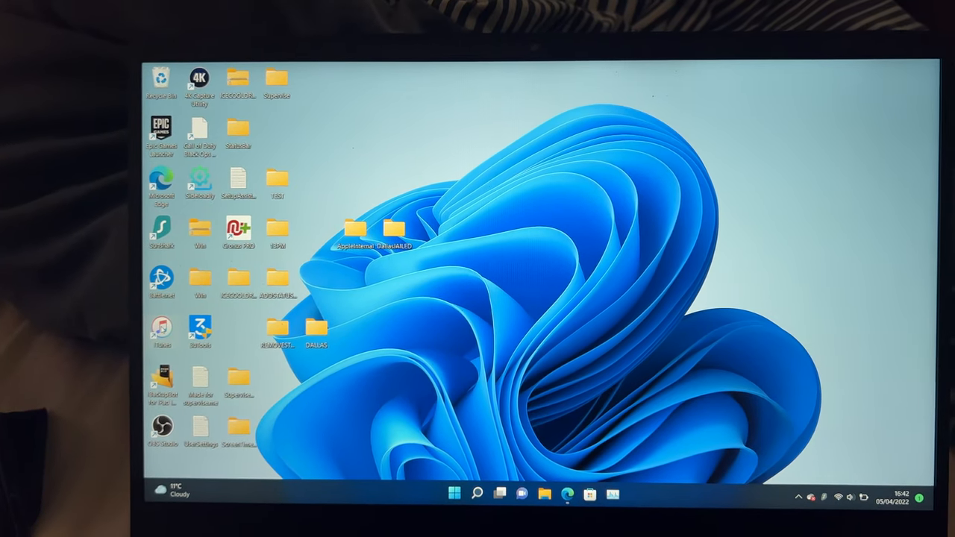
- Search Windows for 'itunes' from the taskbar search panel
{"action": "left_click", "coordinate": [478, 494]}
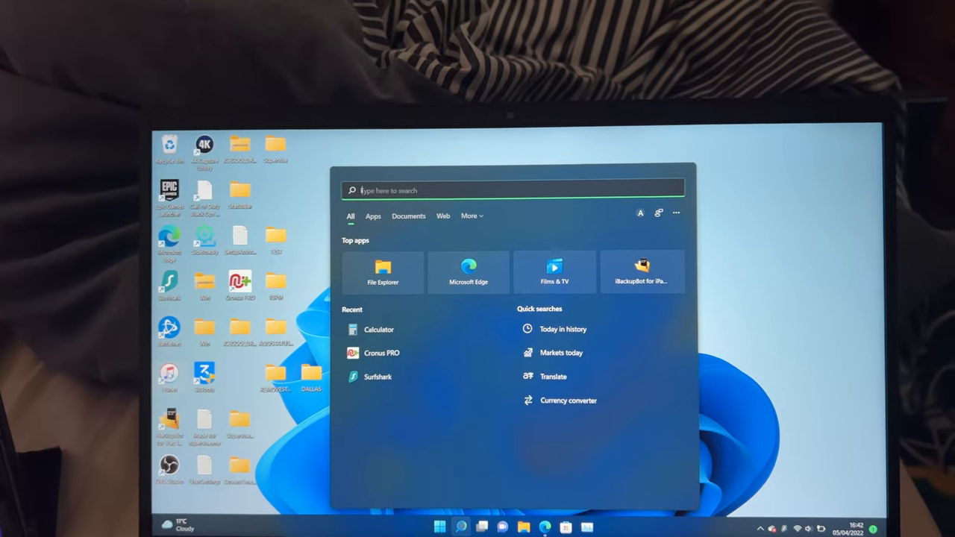
{"action": "type", "text": "itunes"}
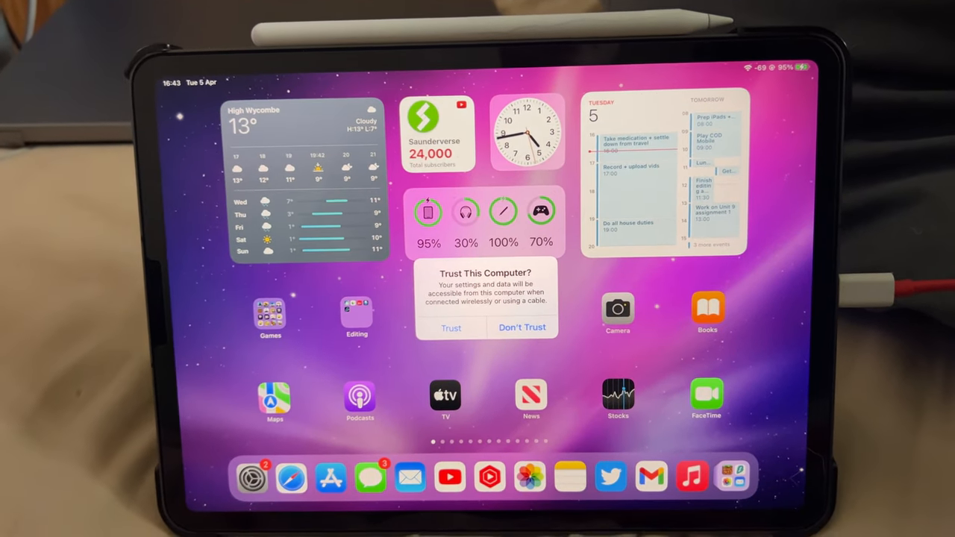
- Choose Trust on the iPad's 'Trust This Computer?' alert
{"action": "left_click", "coordinate": [451, 328]}
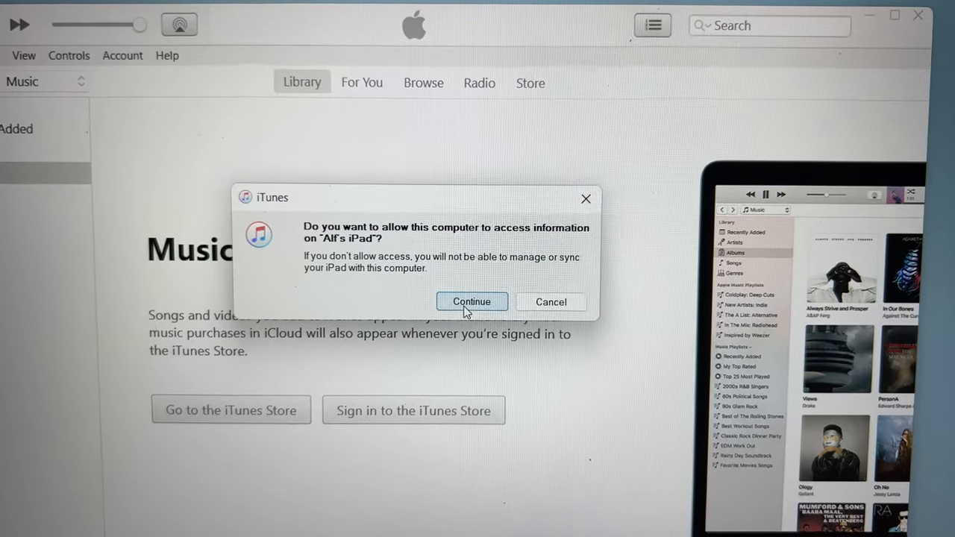
- Continue past iTunes' prompt to grant access to the iPad's information
{"action": "left_click", "coordinate": [471, 302]}
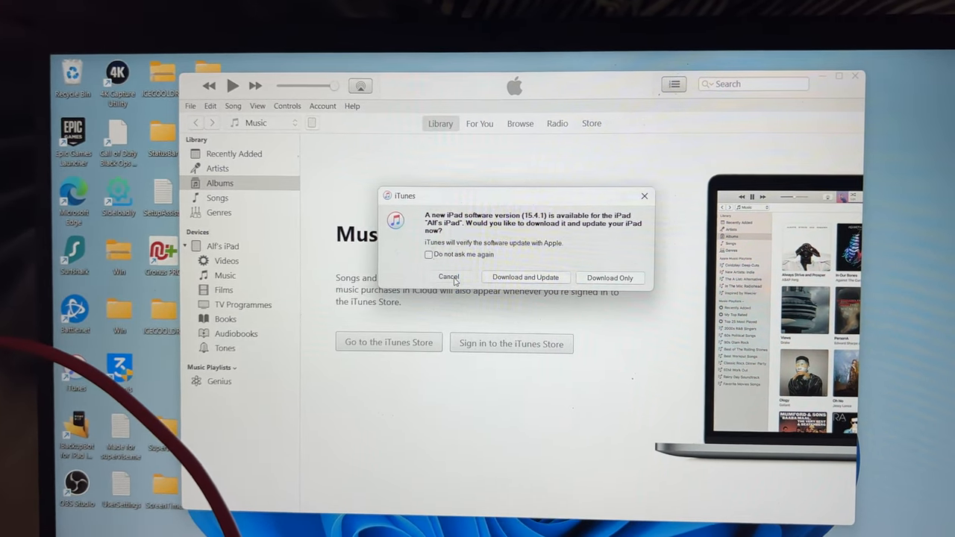
- Cancel the iPadOS 15.4.1 update prompt to reach the Summary page
{"action": "left_click", "coordinate": [449, 276]}
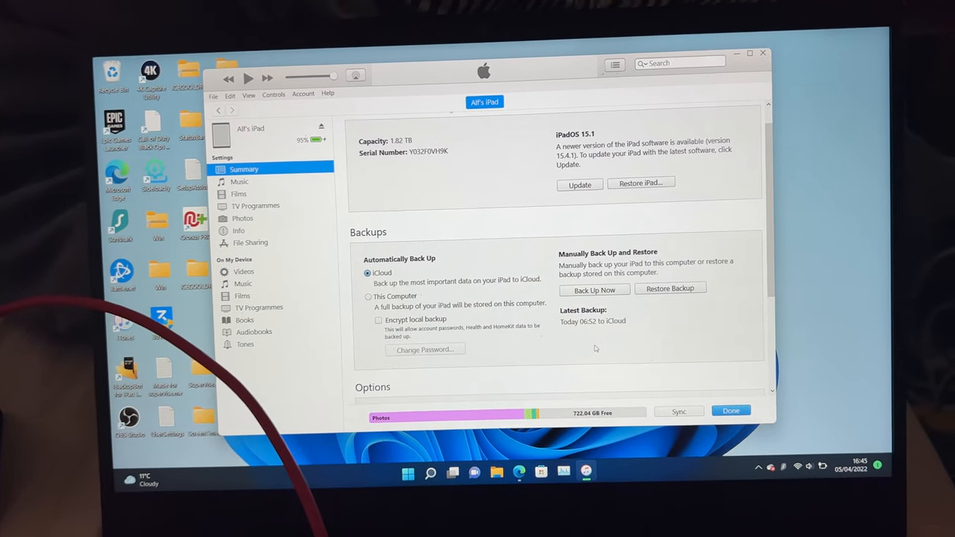
- Apply the Summary page options, including Wi-Fi sync, and finish with Done while syncing
{"action": "scroll", "scroll_direction": "down", "scroll_amount": 3}
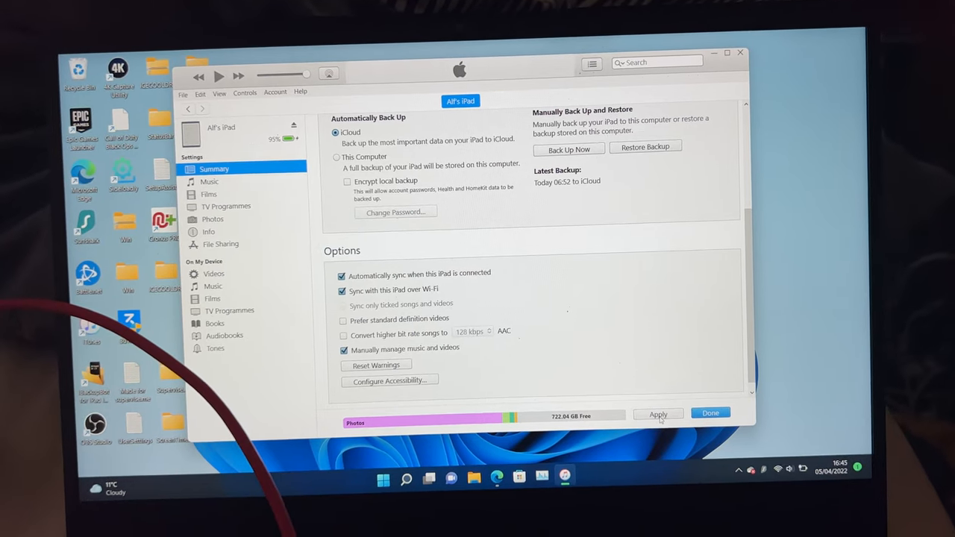
{"action": "left_click", "coordinate": [658, 414]}
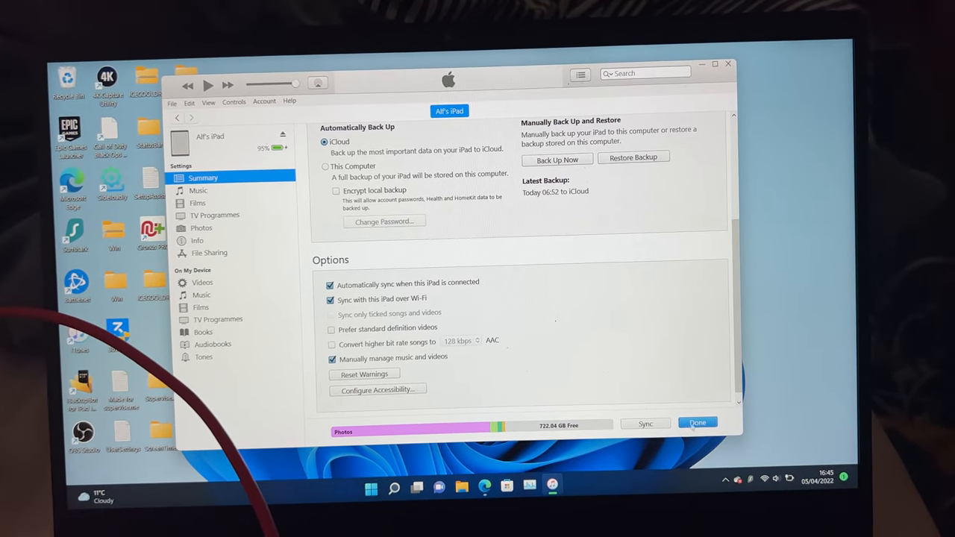
{"action": "left_click", "coordinate": [698, 423]}
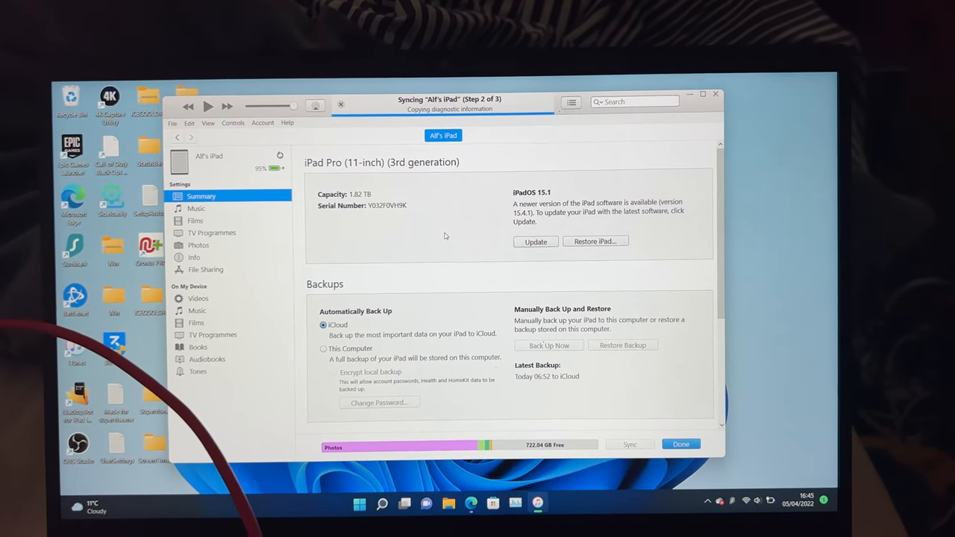
{"action": "scroll", "scroll_direction": "down", "scroll_amount": 3}
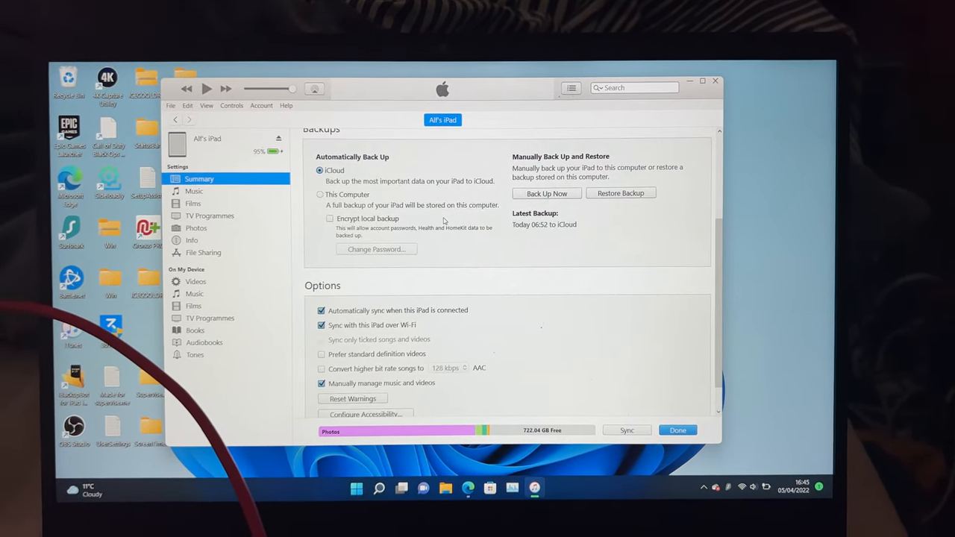